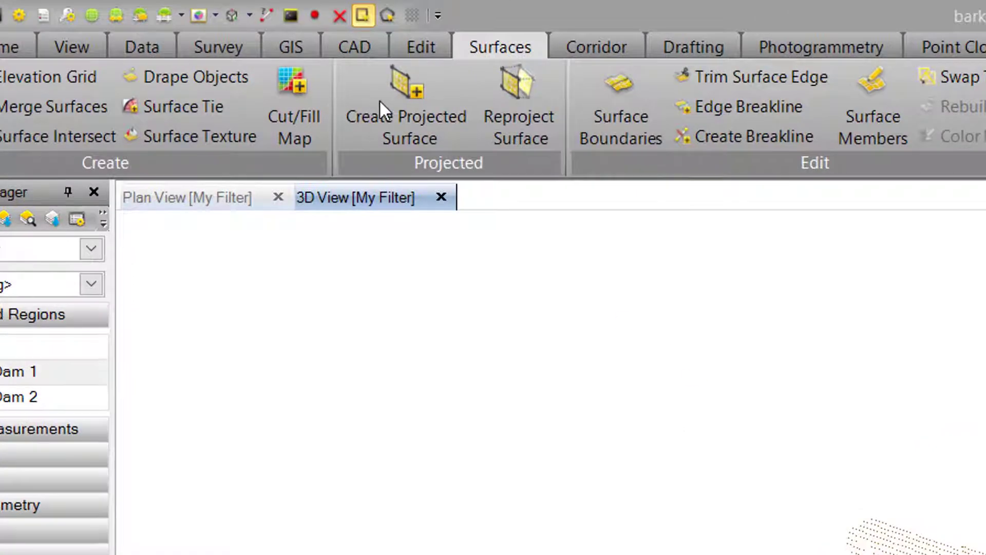
# Step: Begin a projected surface named 'Dam Projected First' with colour set to Green
pyautogui.click(405, 104)
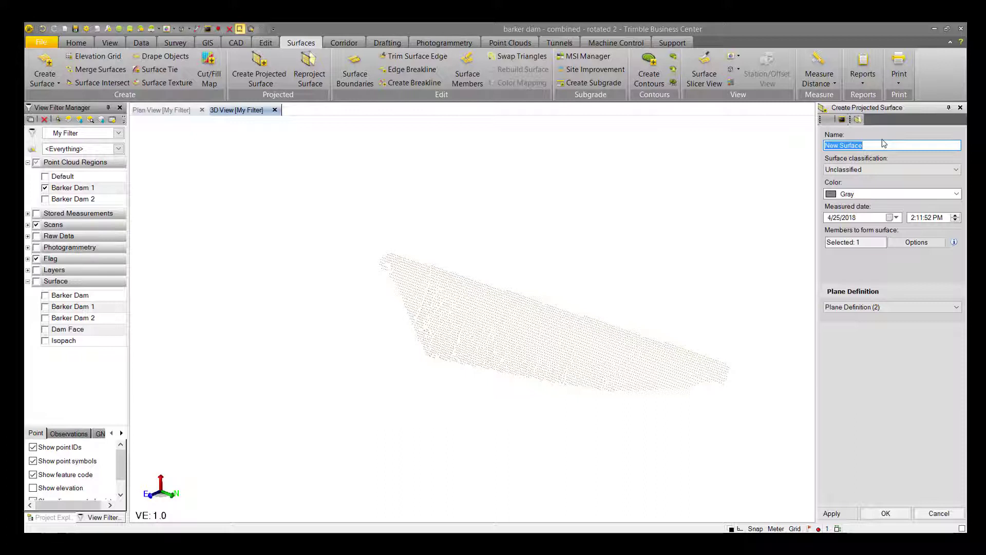
pyautogui.write('Dam Projected First')
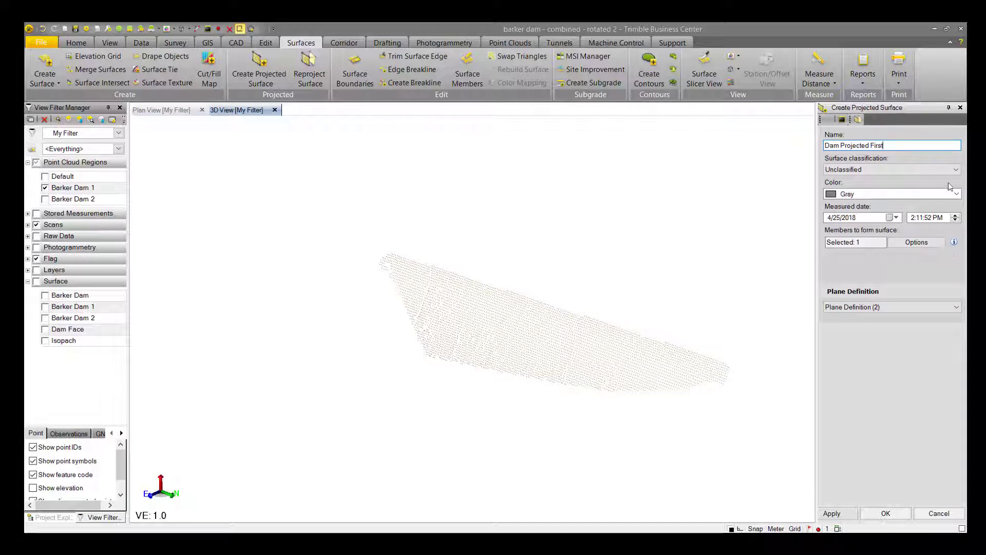
pyautogui.click(889, 194)
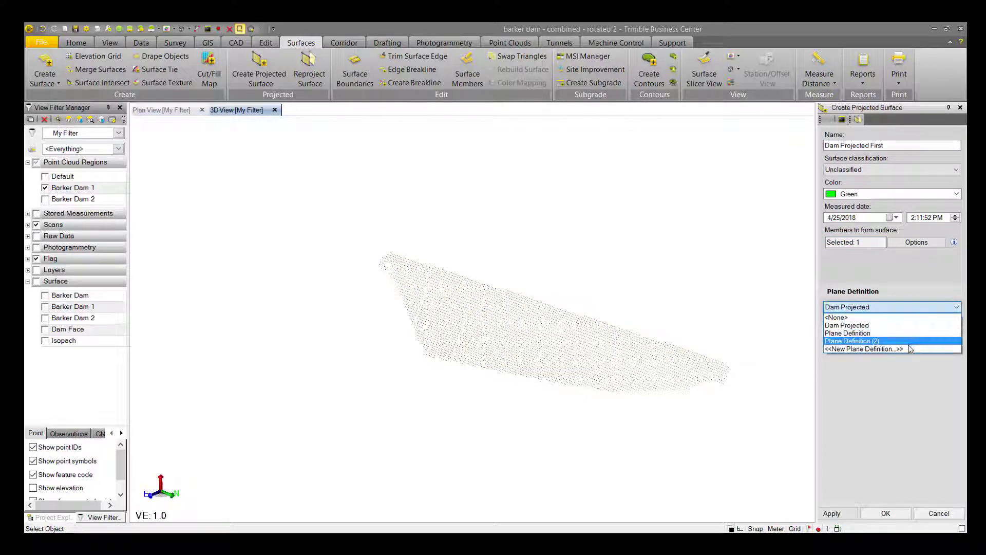
# Step: Open the Plane Definition Manager and select the Dam Projected vertical plane
pyautogui.click(864, 348)
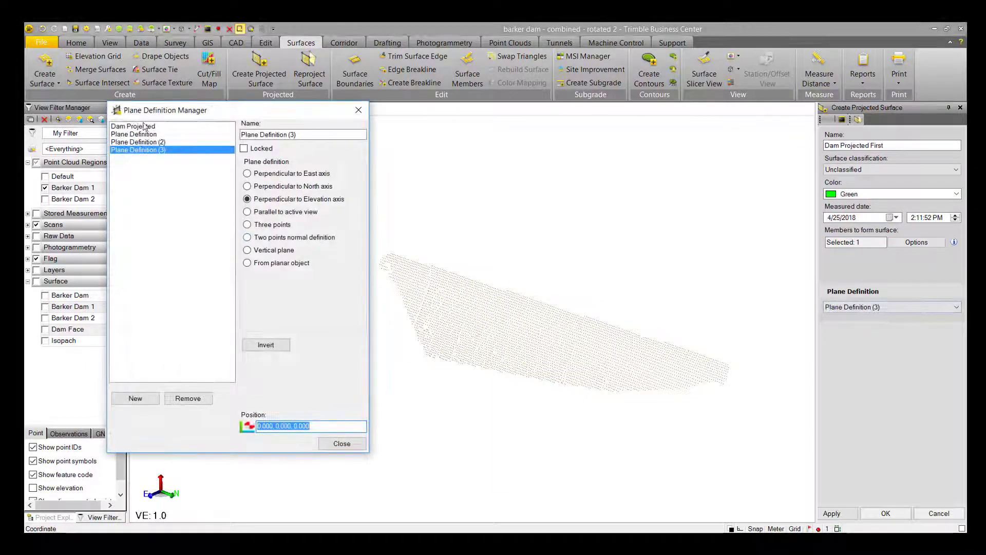
pyautogui.click(132, 125)
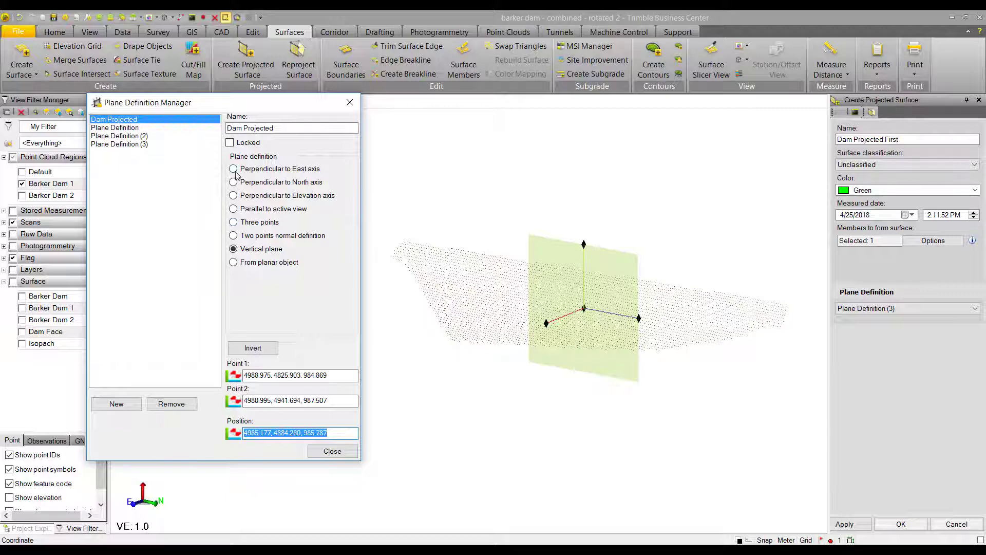
# Step: Try each plane option, define Dam Projected as a vertical plane through two dam-face points, and close
pyautogui.click(233, 181)
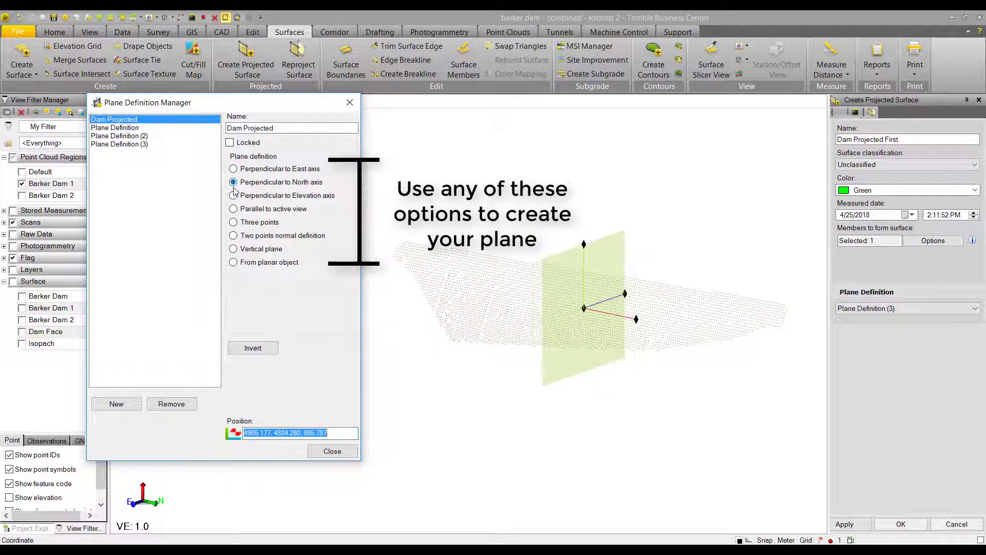
pyautogui.click(233, 208)
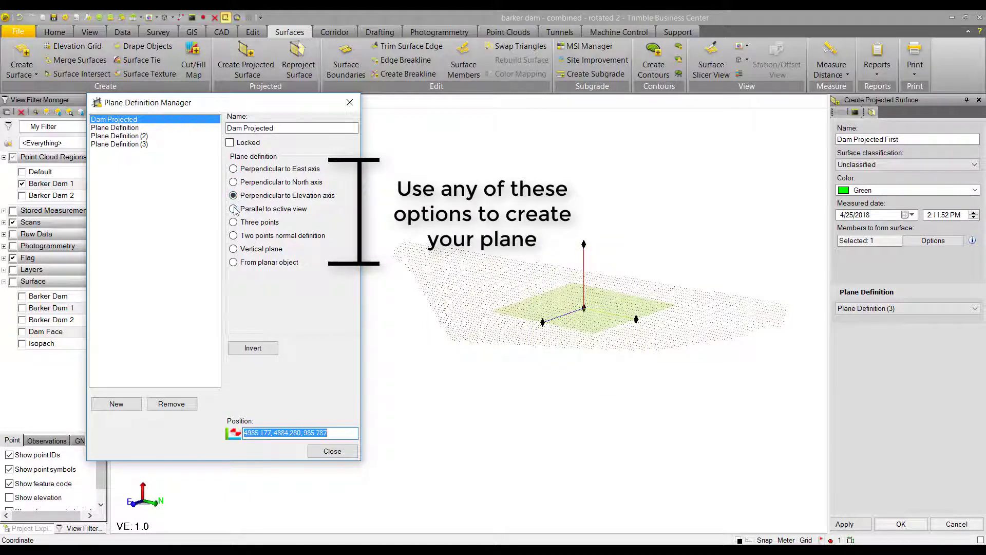
pyautogui.click(233, 209)
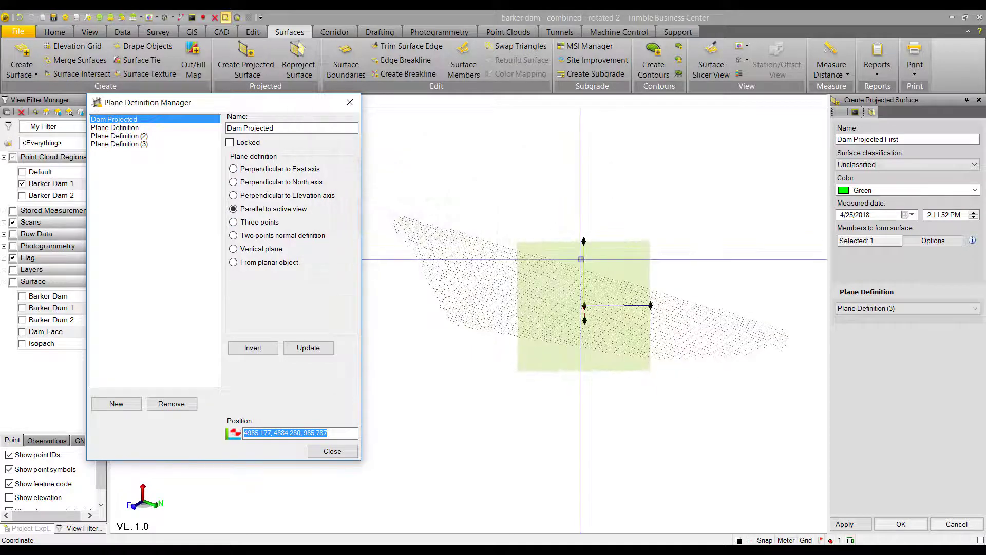
pyautogui.click(233, 222)
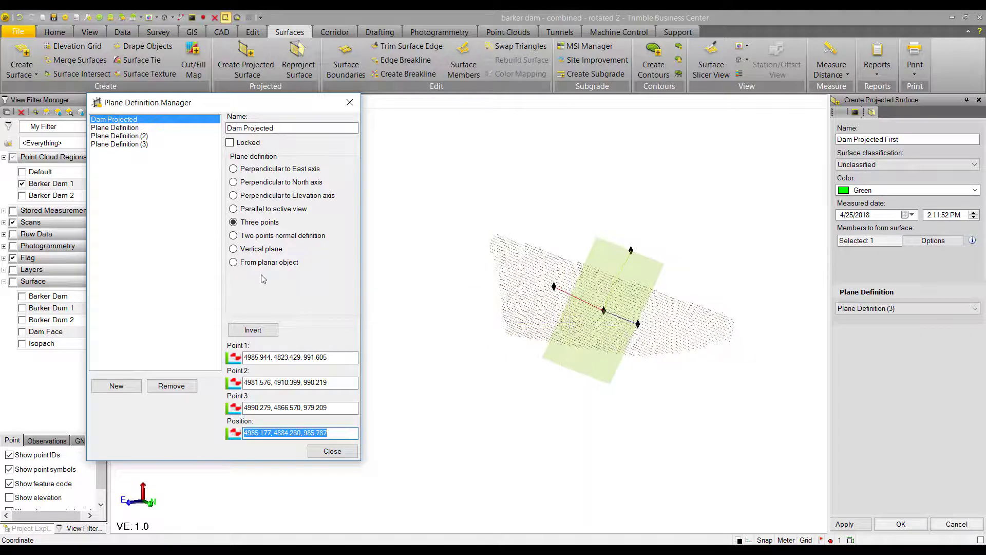
pyautogui.click(233, 235)
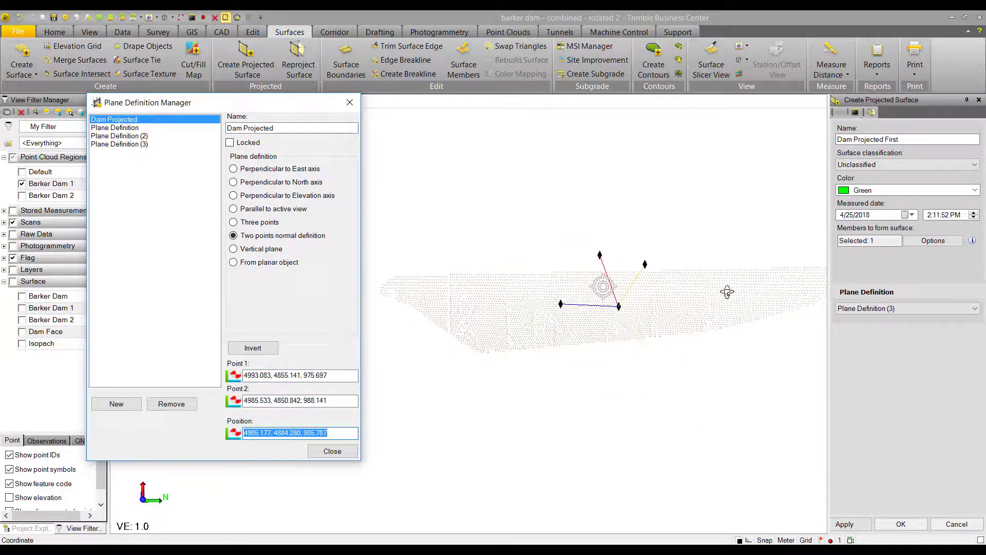
pyautogui.click(234, 248)
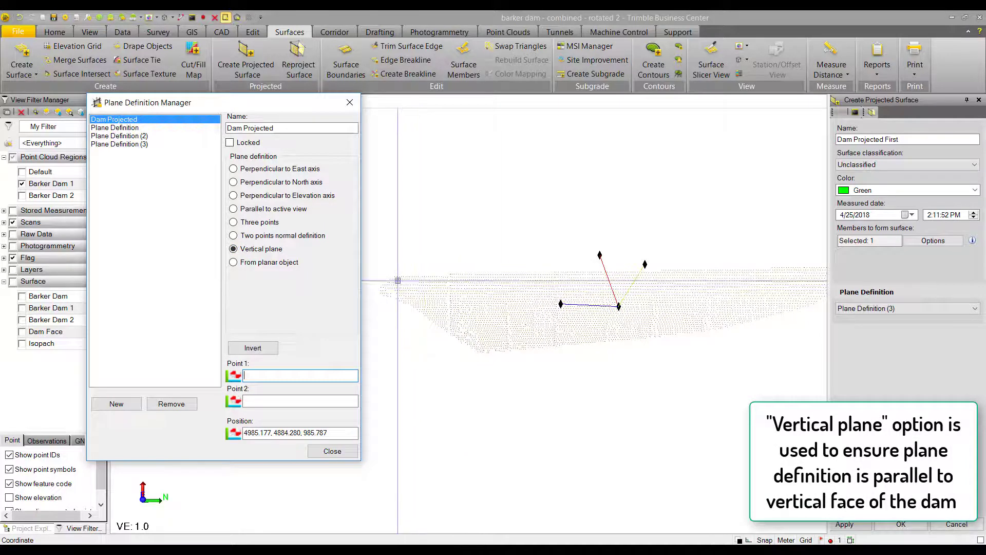
pyautogui.click(599, 256)
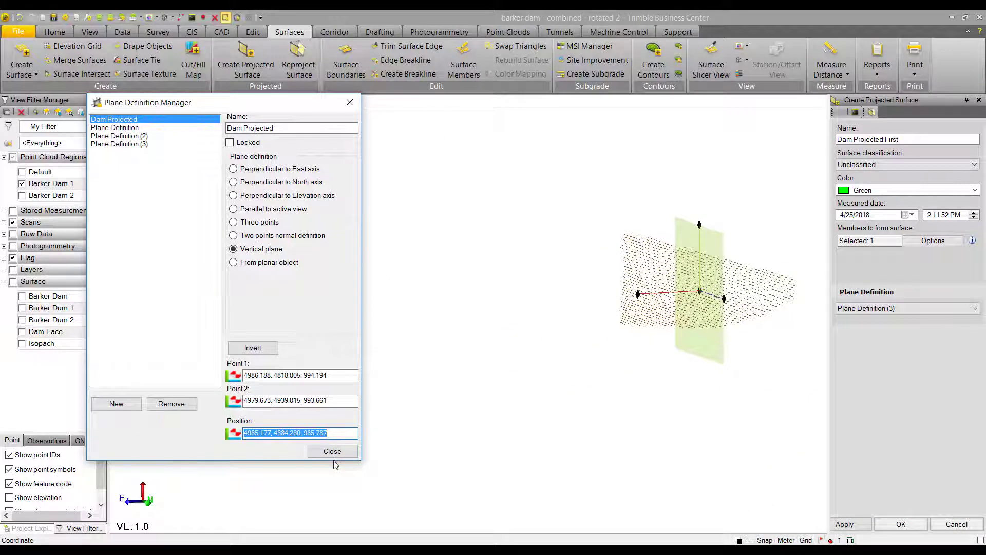
pyautogui.click(332, 451)
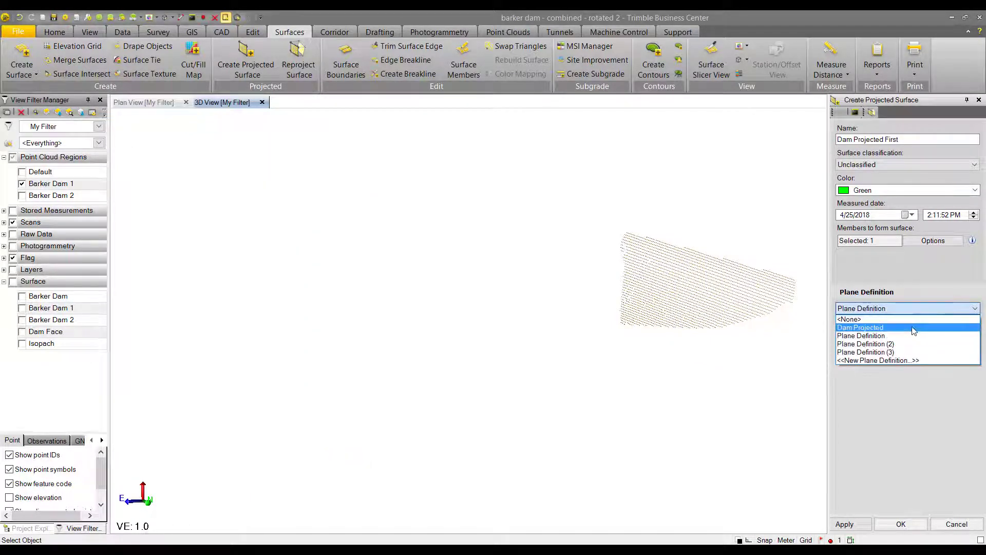
# Step: Assign the Dam Projected plane definition and create the green Dam Projected First surface
pyautogui.click(860, 326)
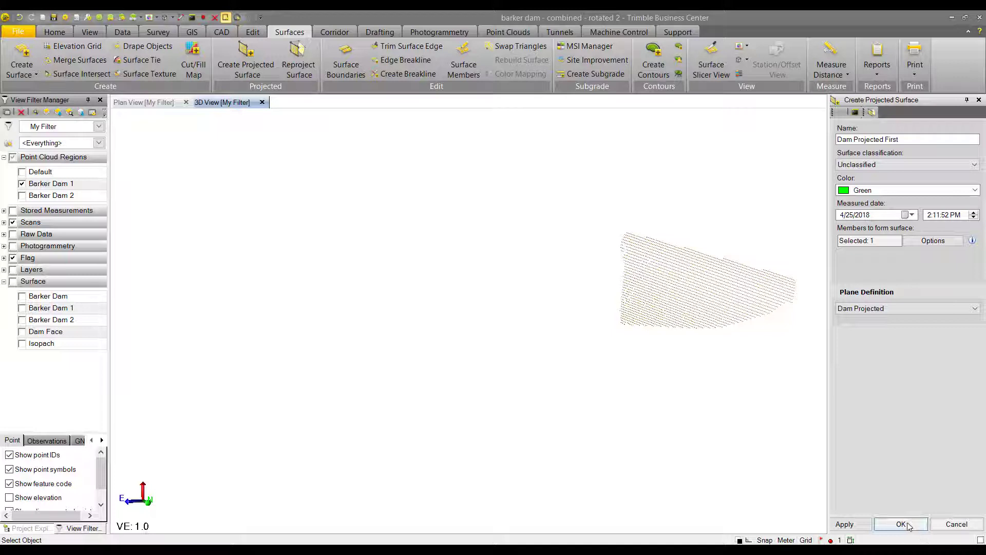
pyautogui.click(900, 524)
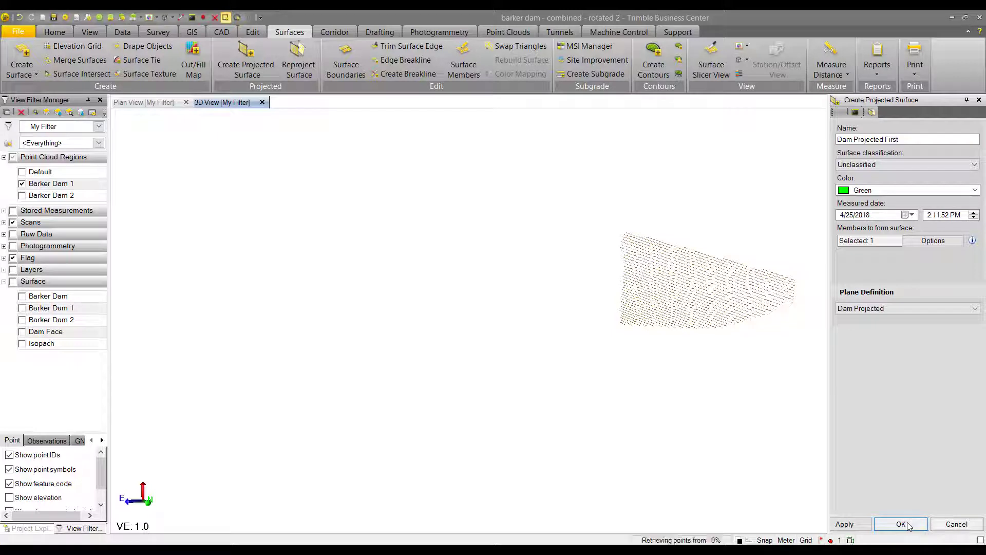
pyautogui.click(901, 523)
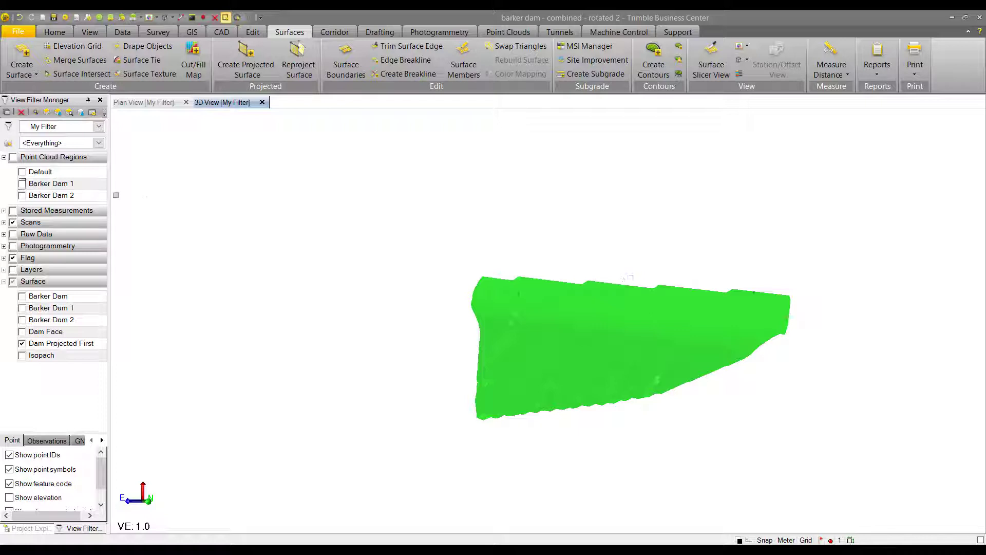
# Step: Show Barker Dam 2 only in the View Filter and begin a second projected surface
pyautogui.click(22, 195)
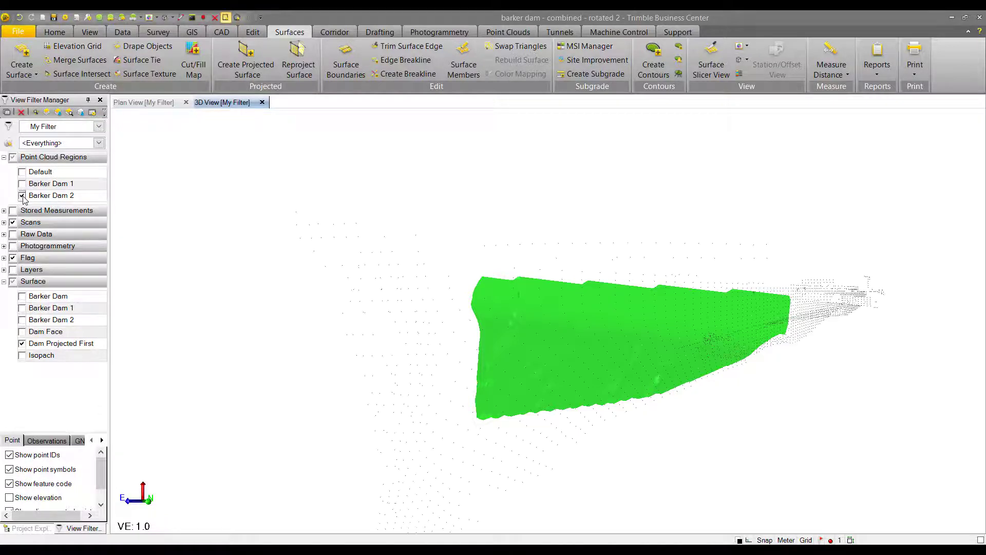
pyautogui.click(22, 195)
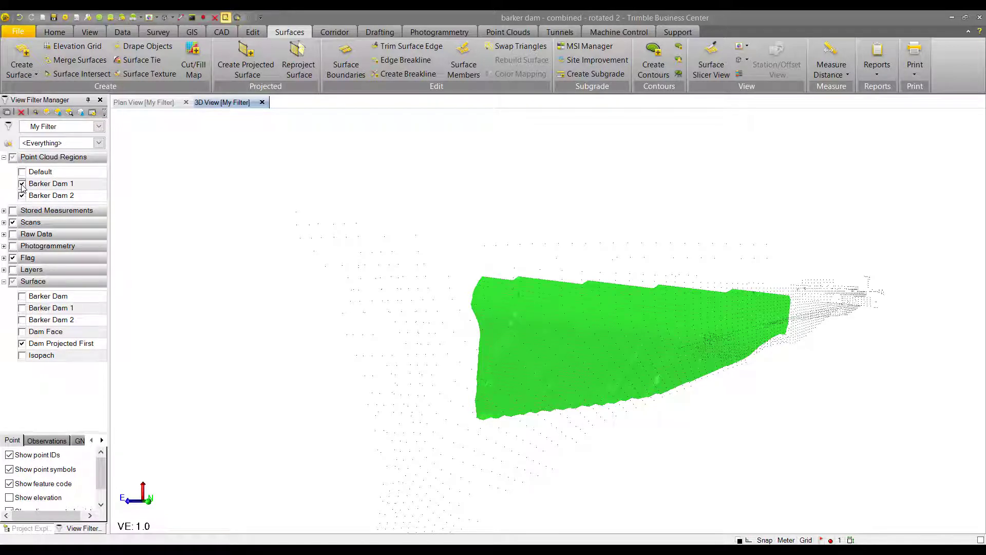
pyautogui.click(21, 196)
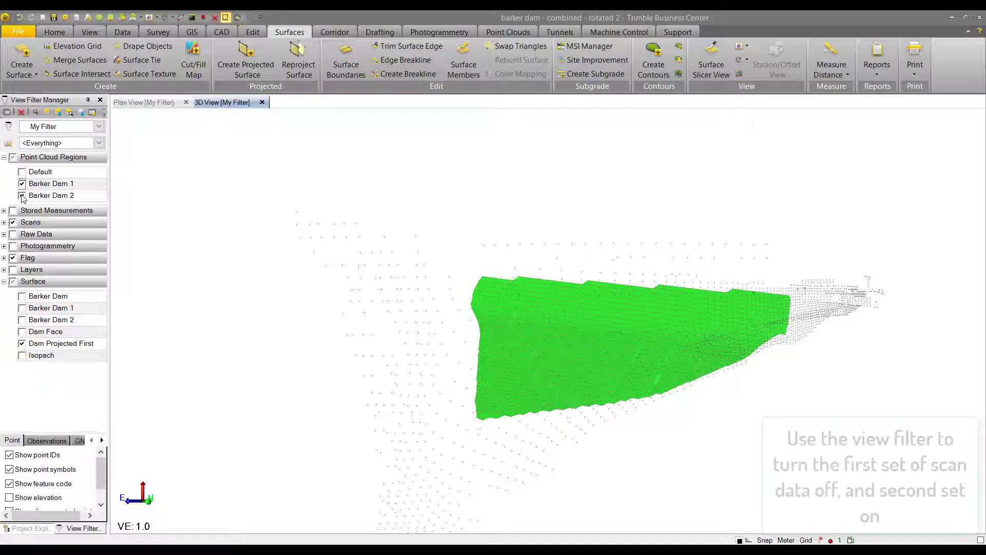
pyautogui.click(22, 195)
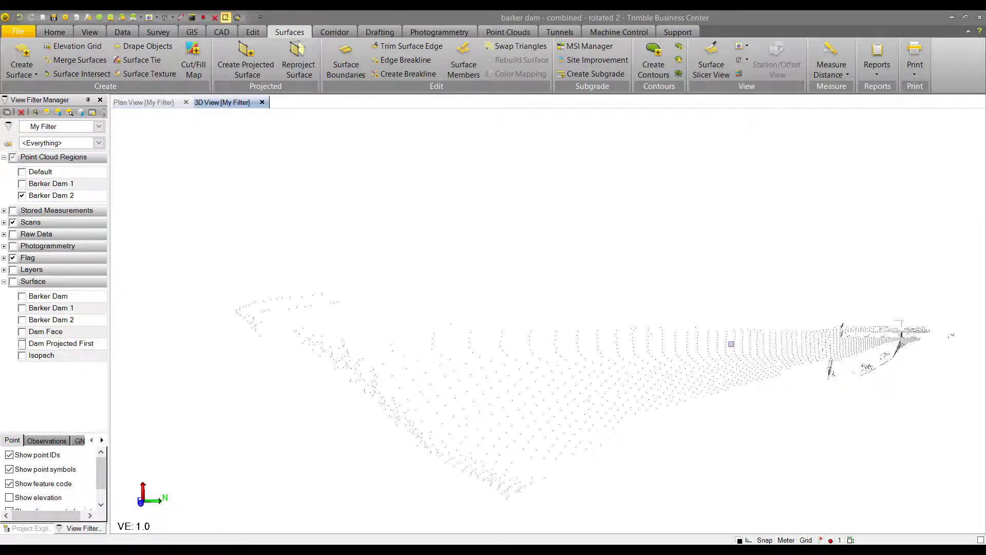
pyautogui.click(246, 63)
pyautogui.write('Dam Projected')
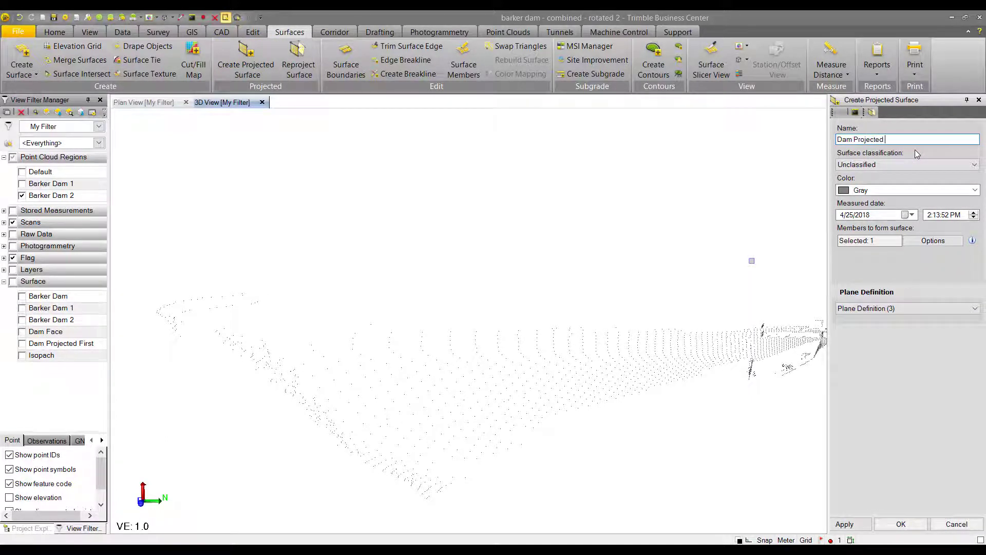
# Step: Name the surface 'Dam Projected Second', colour it Magenta and switch to the Point Clouds tools
pyautogui.write('Second')
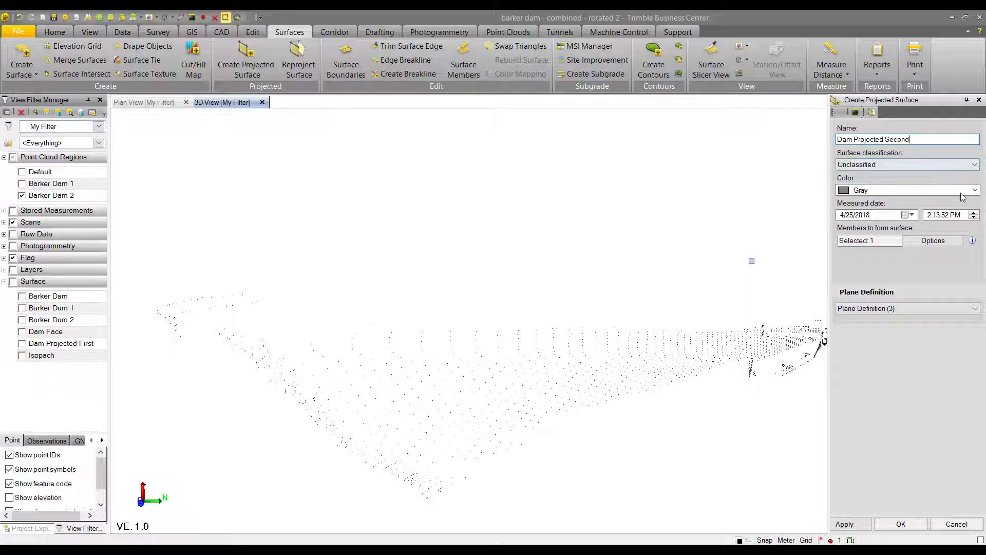
pyautogui.click(906, 190)
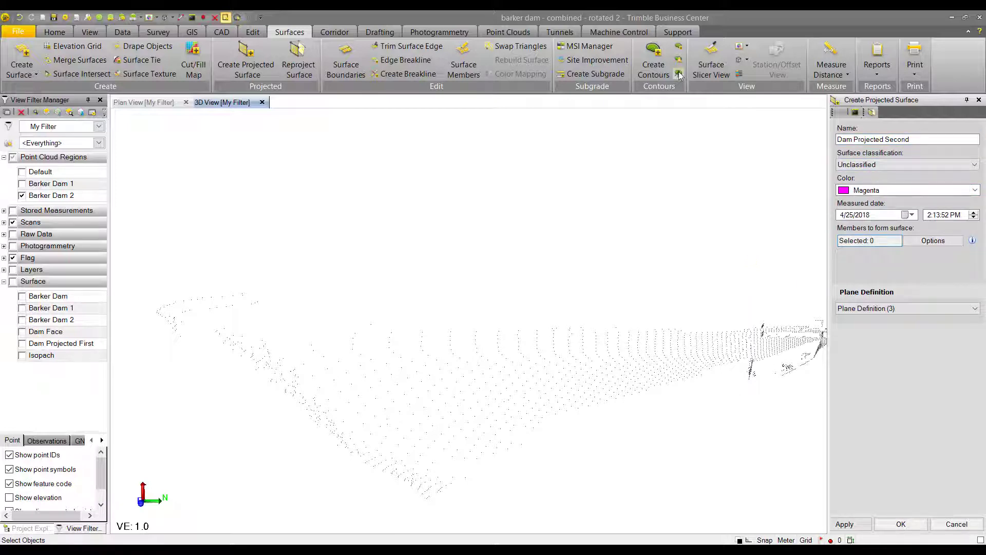
pyautogui.click(507, 31)
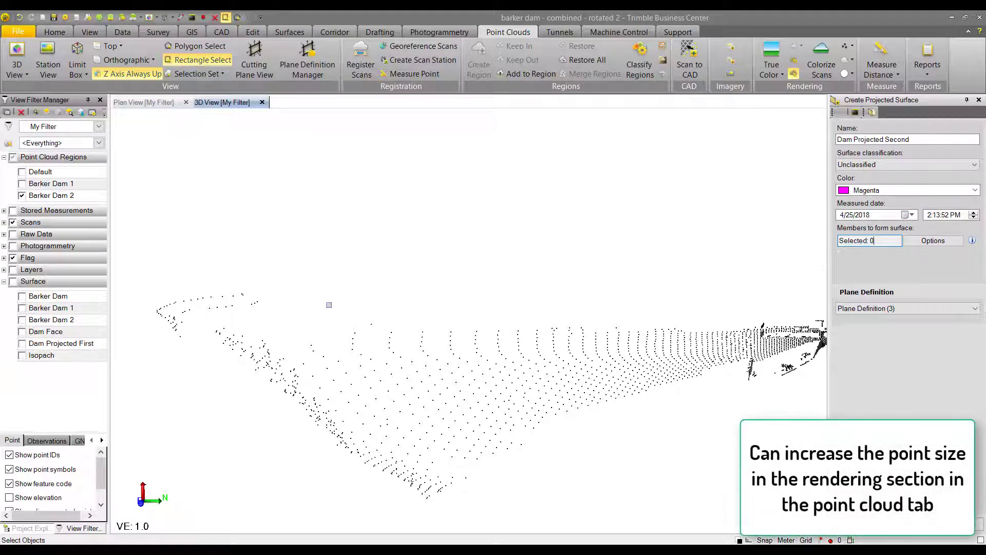
# Step: Polygon-select the second scan's dam-face points as members on the Dam Projected plane
pyautogui.click(199, 45)
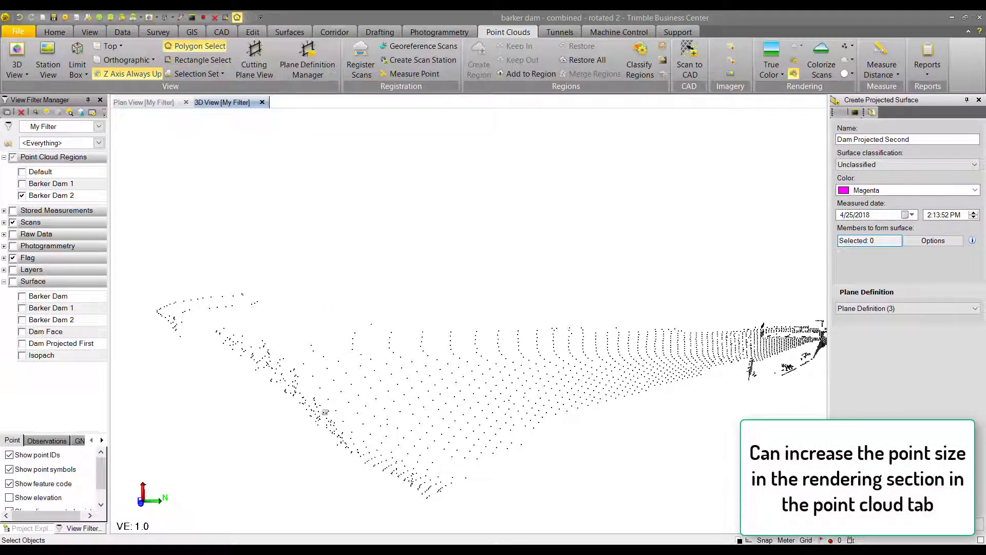
pyautogui.moveTo(296, 319); pyautogui.dragTo(330, 396)
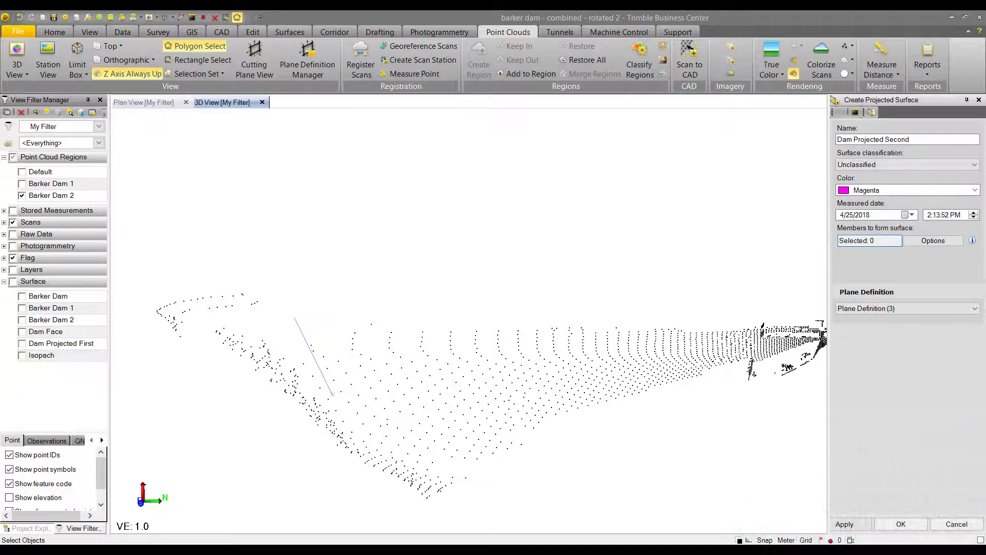
pyautogui.click(500, 500)
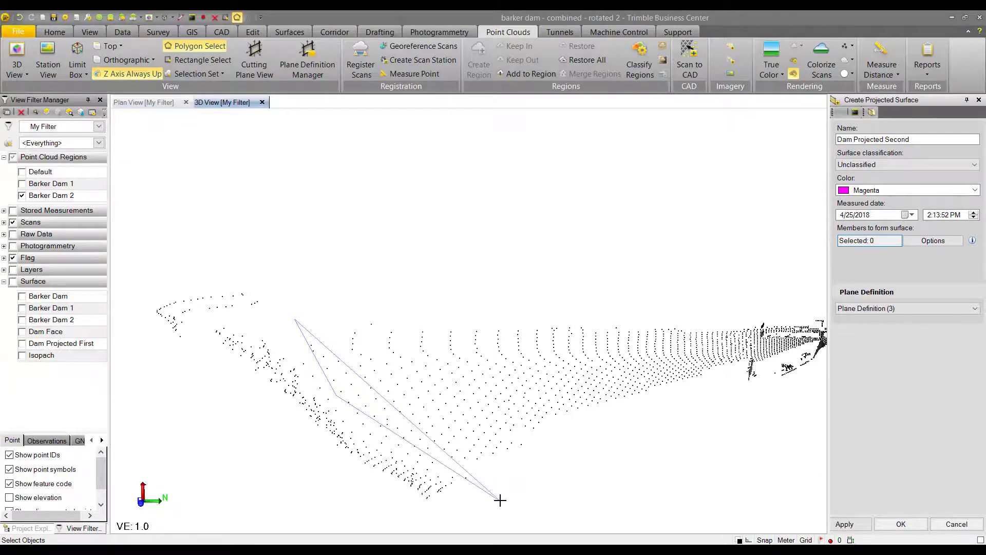
pyautogui.click(793, 393)
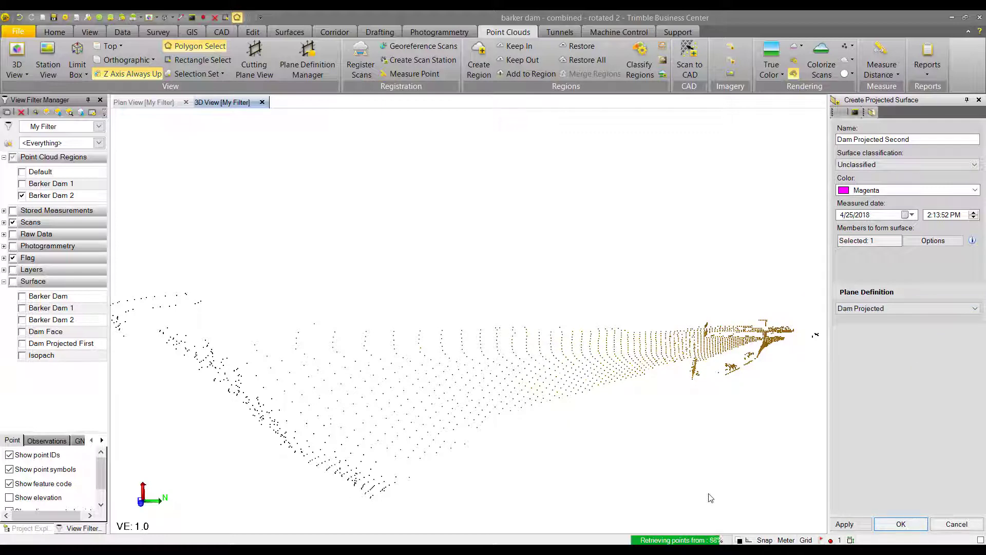
# Step: Create the magenta Dam Projected Second surface and hide the scan regions in the view
pyautogui.click(899, 524)
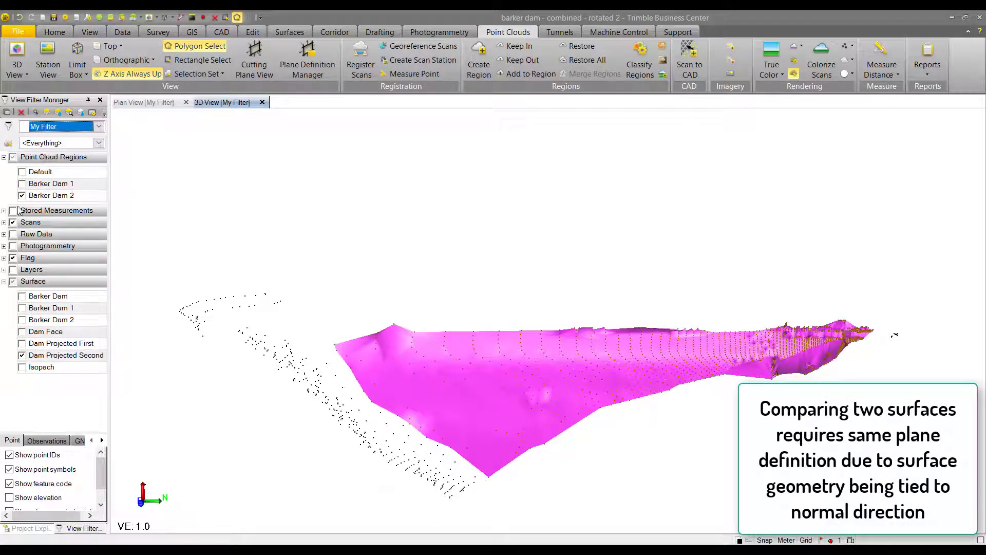
pyautogui.click(12, 209)
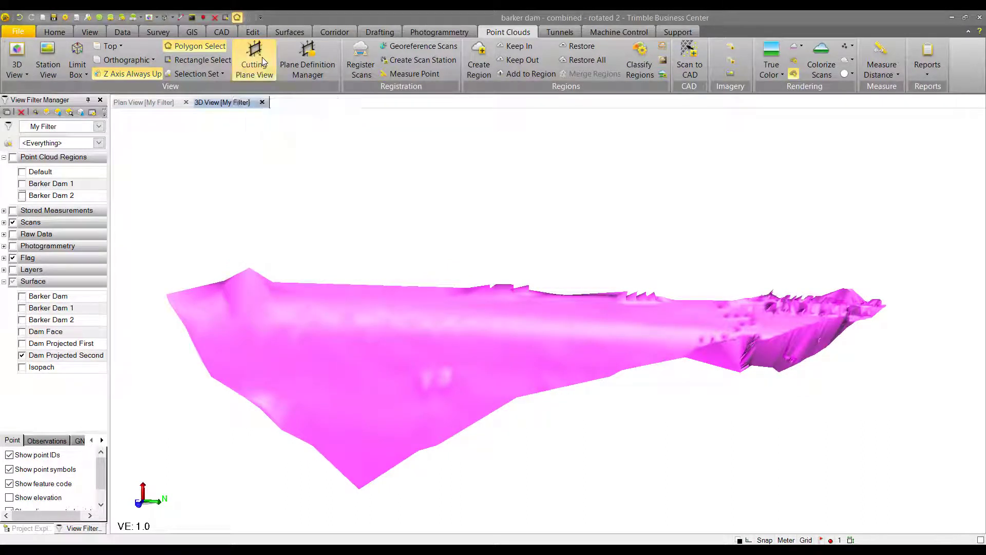
# Step: Show both surfaces in a Cutting Plane View on the Dam Projected plane, with cutting not applied
pyautogui.click(253, 59)
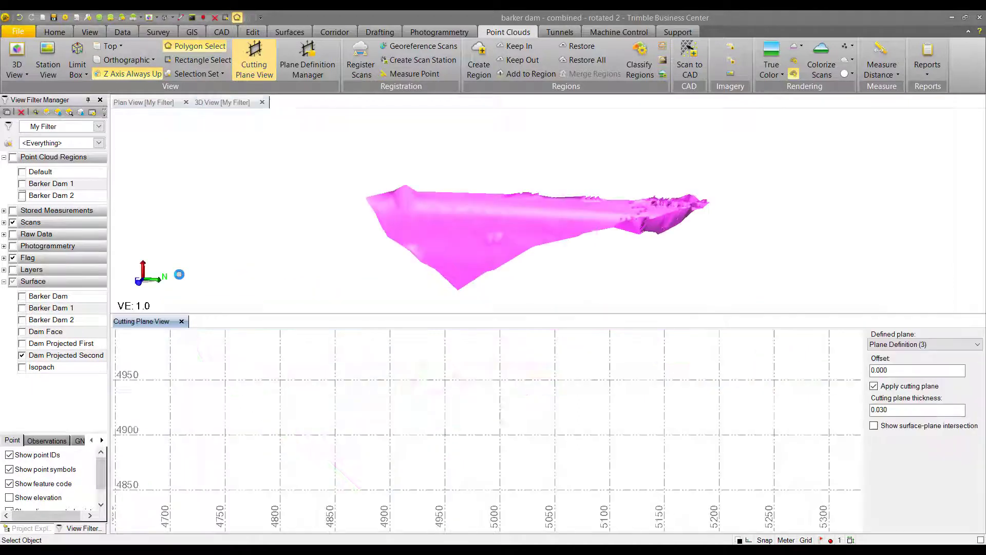
pyautogui.click(22, 183)
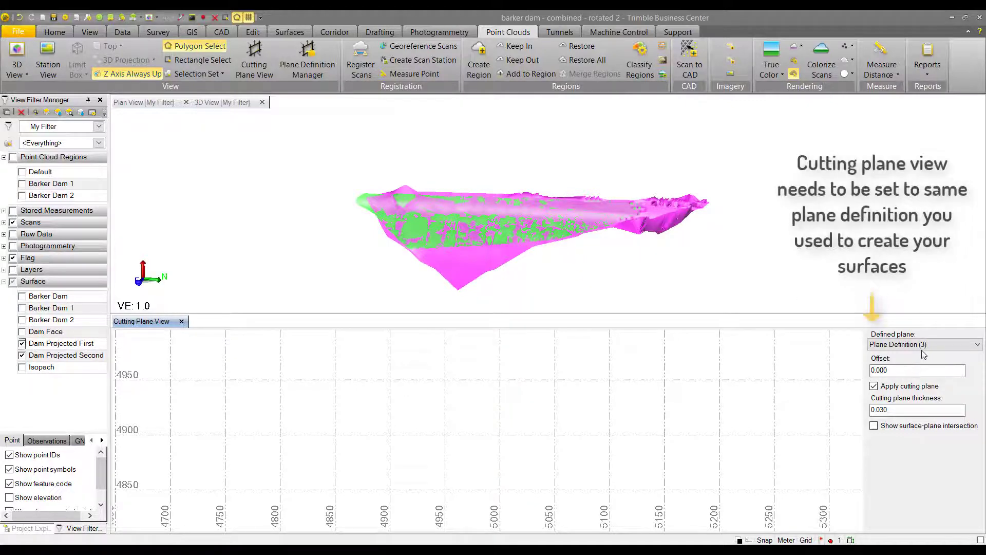
pyautogui.click(924, 344)
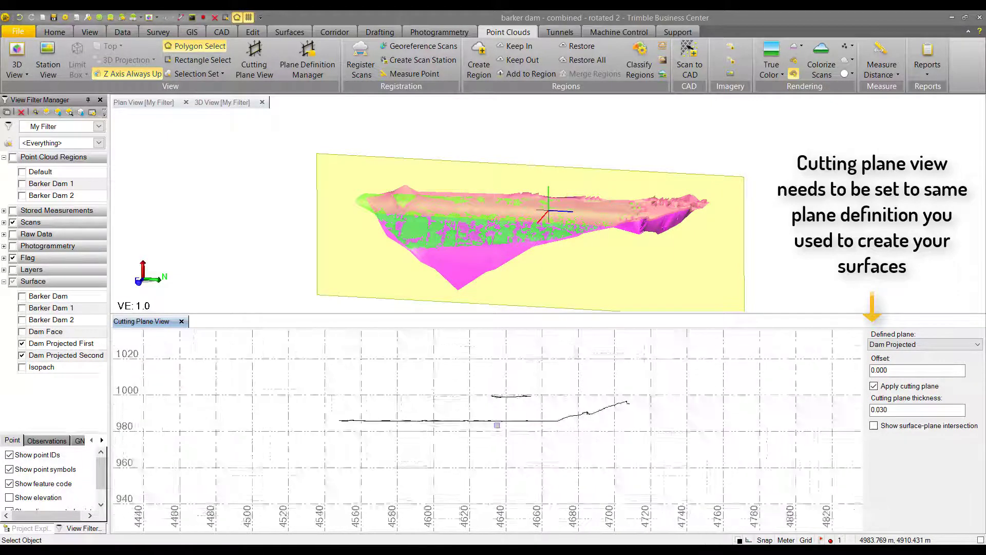
pyautogui.click(873, 385)
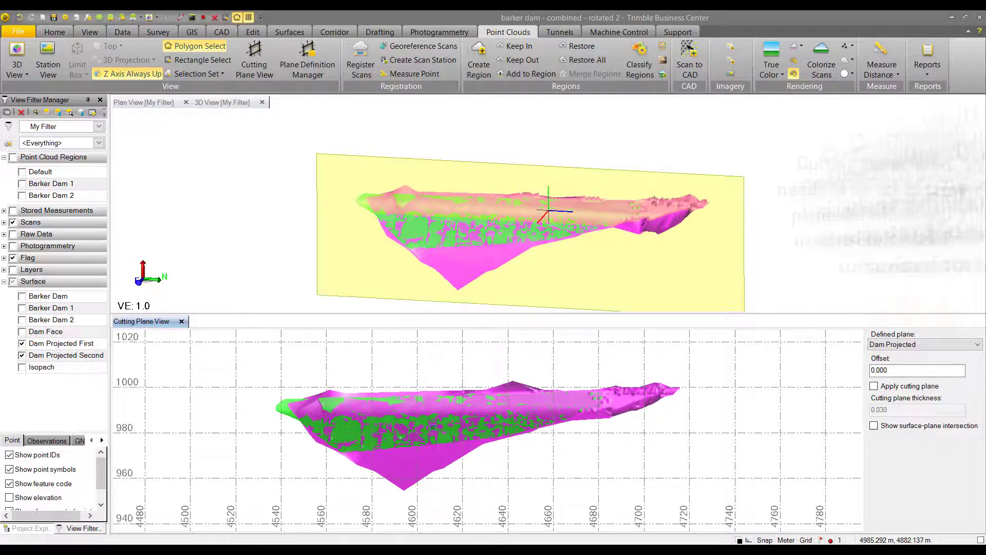
pyautogui.click(220, 32)
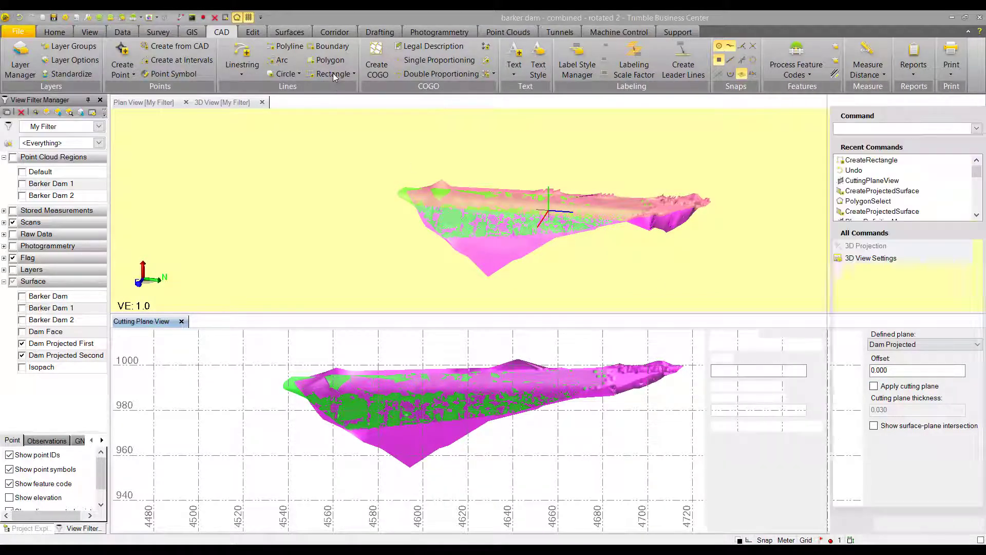
# Step: Begin a rectangle named 'Surface Boundary' placed on a new Surface Boundary layer
pyautogui.click(333, 59)
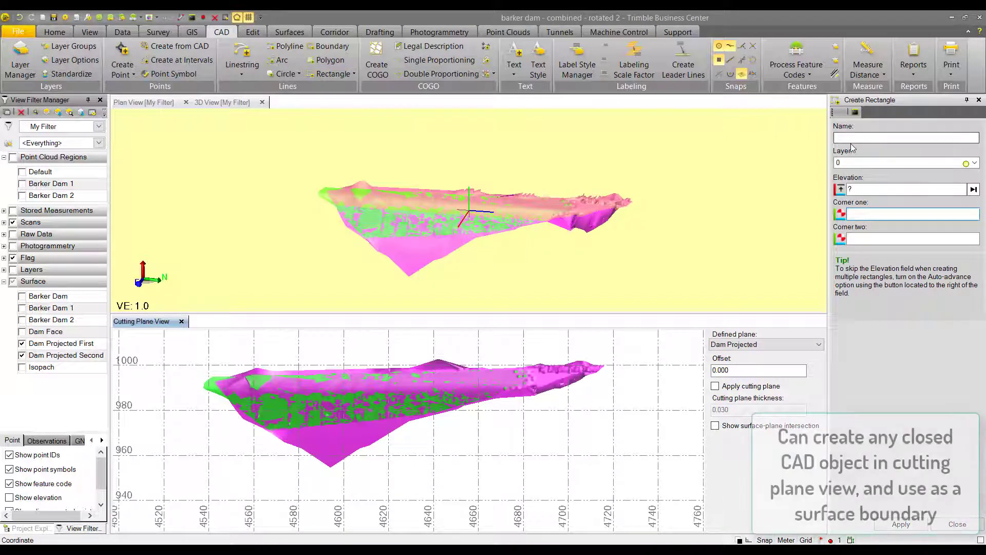
pyautogui.write('Surface Boundary')
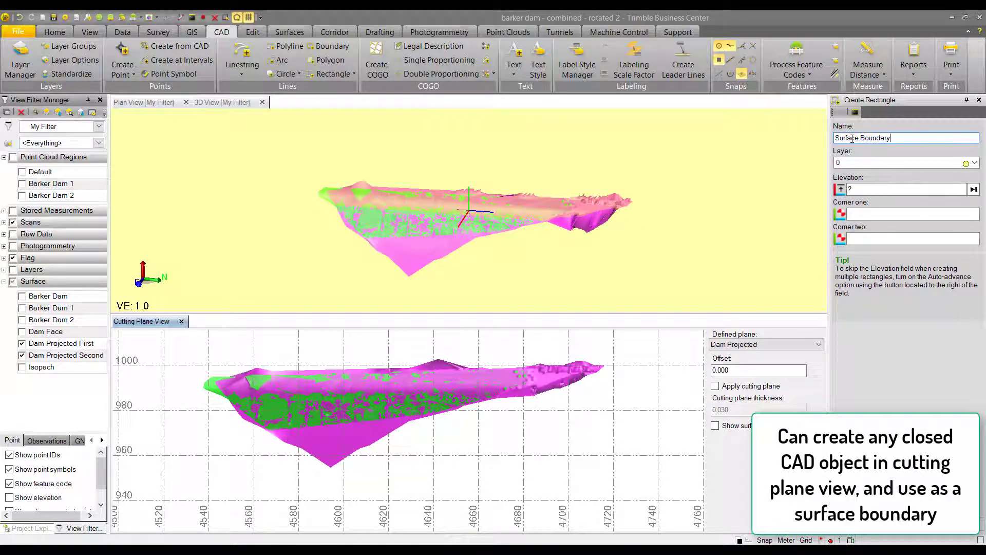
pyautogui.click(972, 162)
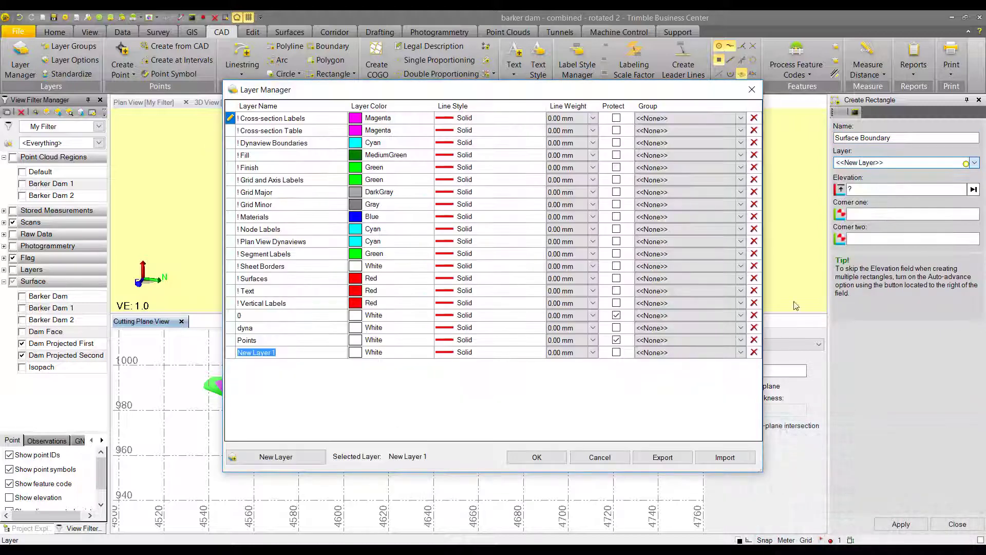
pyautogui.write('Surface Boundary')
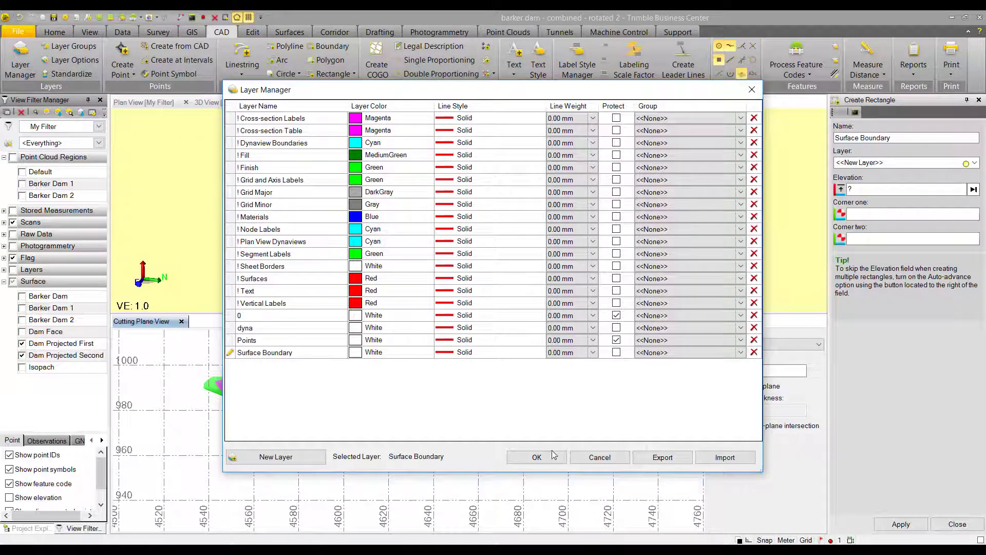
pyautogui.click(536, 456)
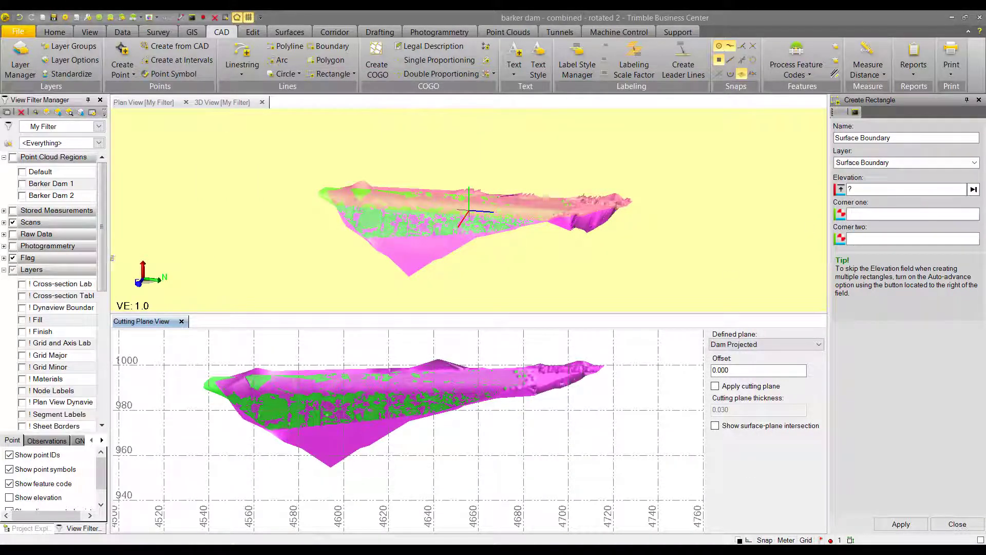
# Step: Zoom the cutting plane view to frame the main dam face for the boundary rectangle
pyautogui.scroll(-3)
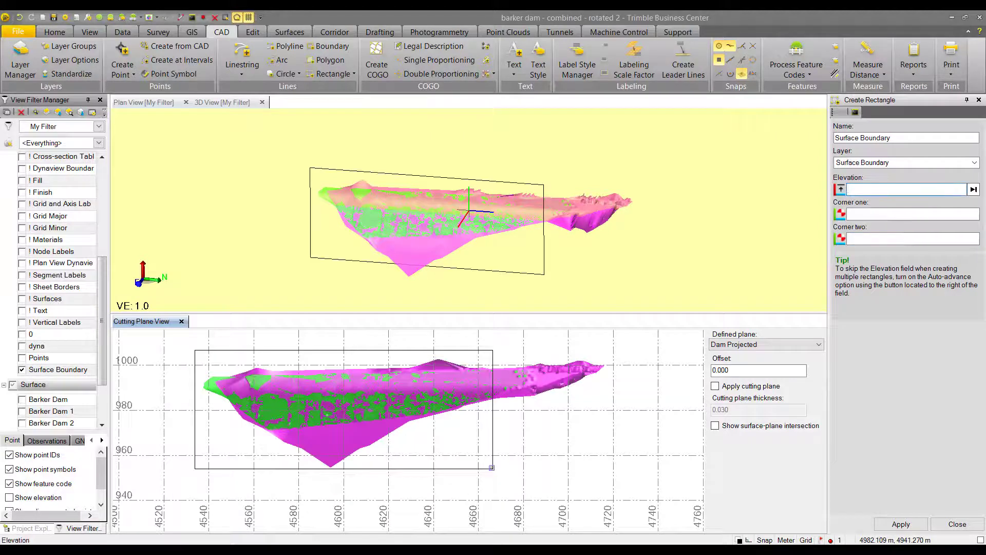
pyautogui.moveTo(492, 467)
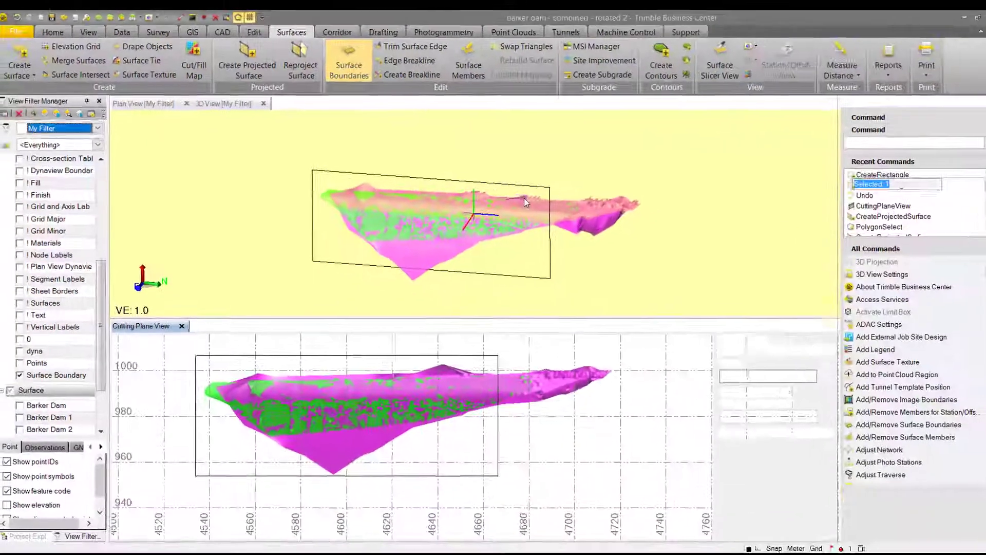
# Step: Add the rectangle as a surface boundary clipping Dam Projected Second
pyautogui.click(345, 59)
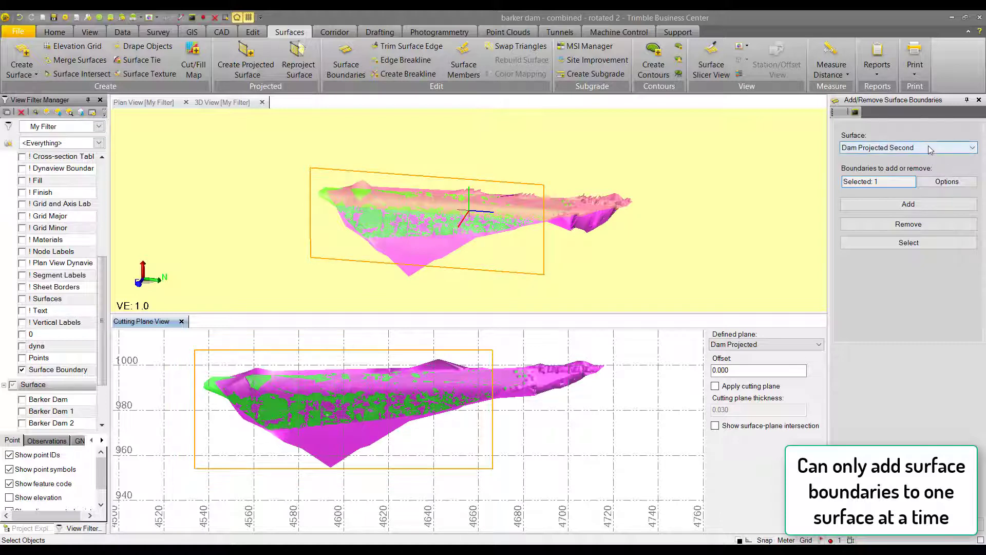
pyautogui.click(907, 204)
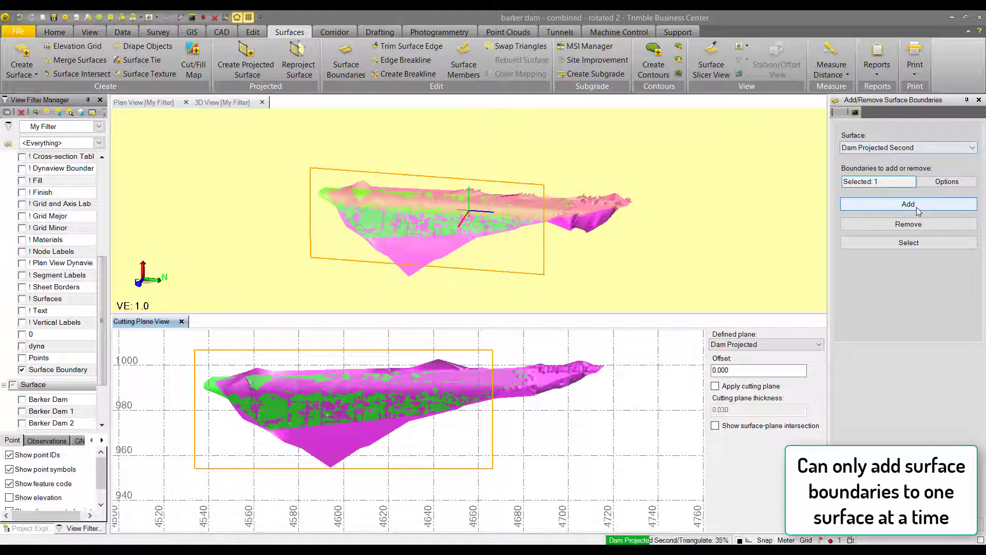
pyautogui.click(907, 204)
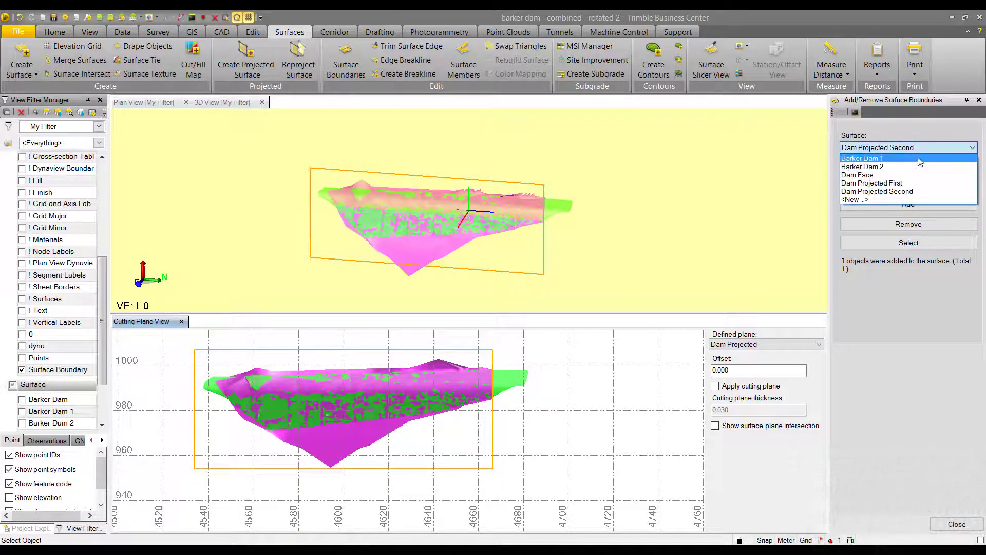
# Step: Add the same rectangle as a boundary clipping Dam Projected First
pyautogui.click(863, 159)
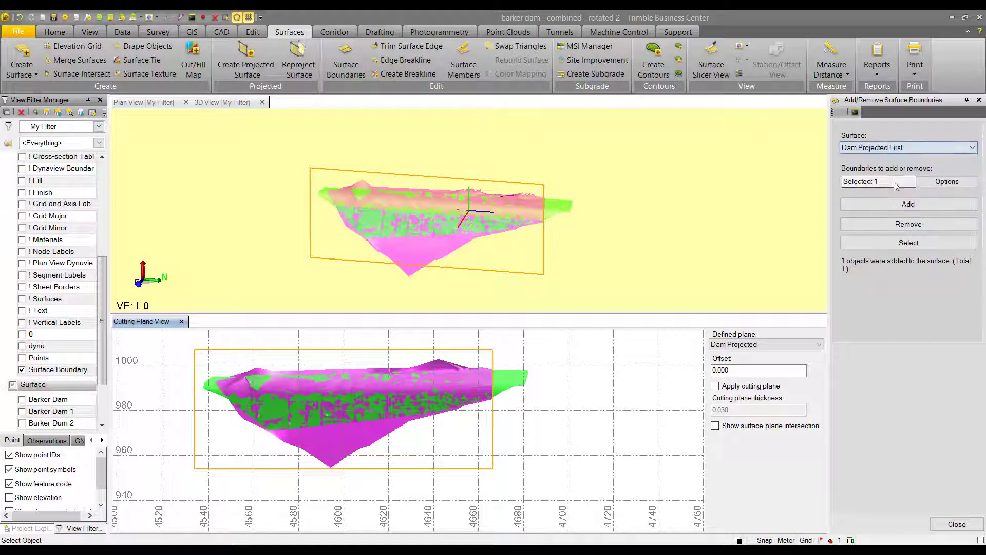
pyautogui.click(907, 203)
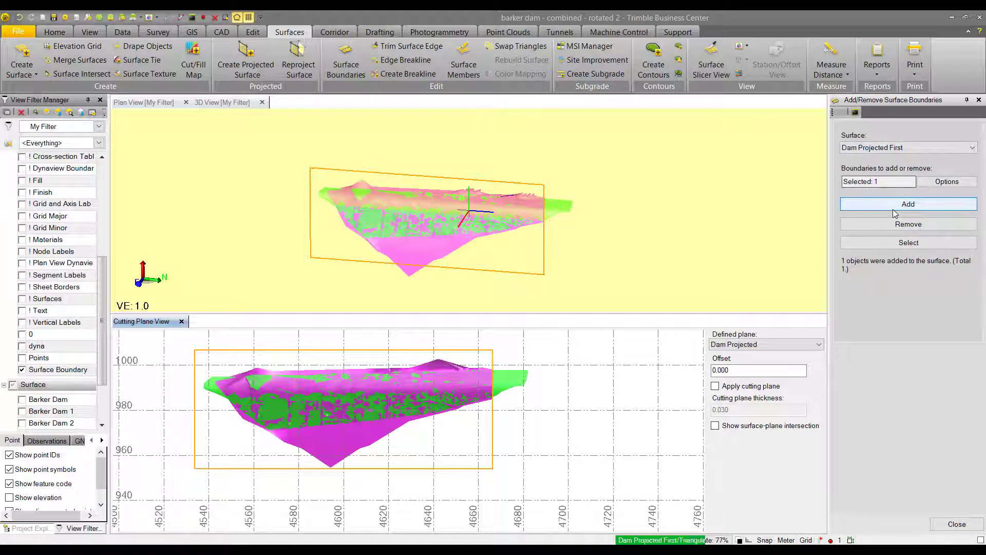
pyautogui.click(907, 242)
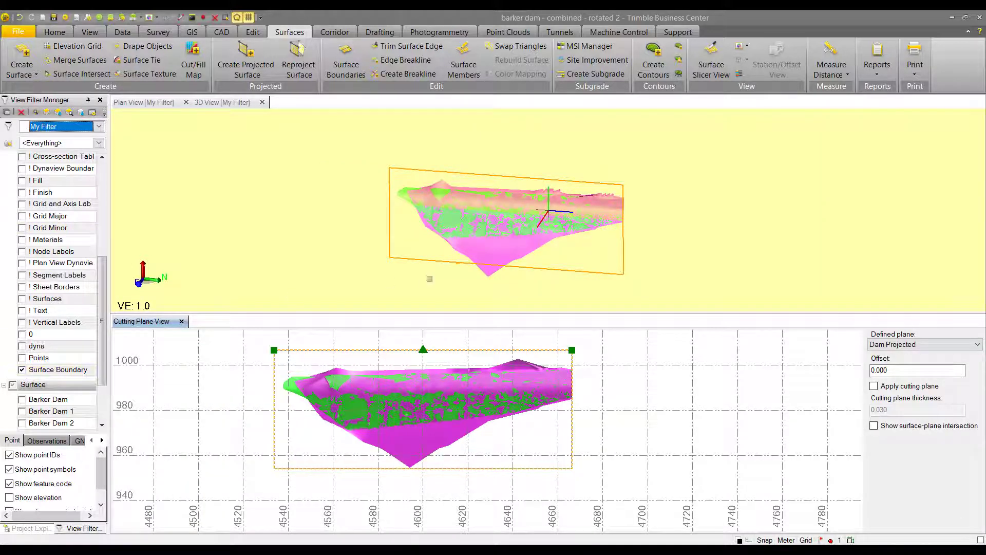
# Step: Close the Cutting Plane View so only the 3D view of the clipped surfaces remains
pyautogui.click(181, 322)
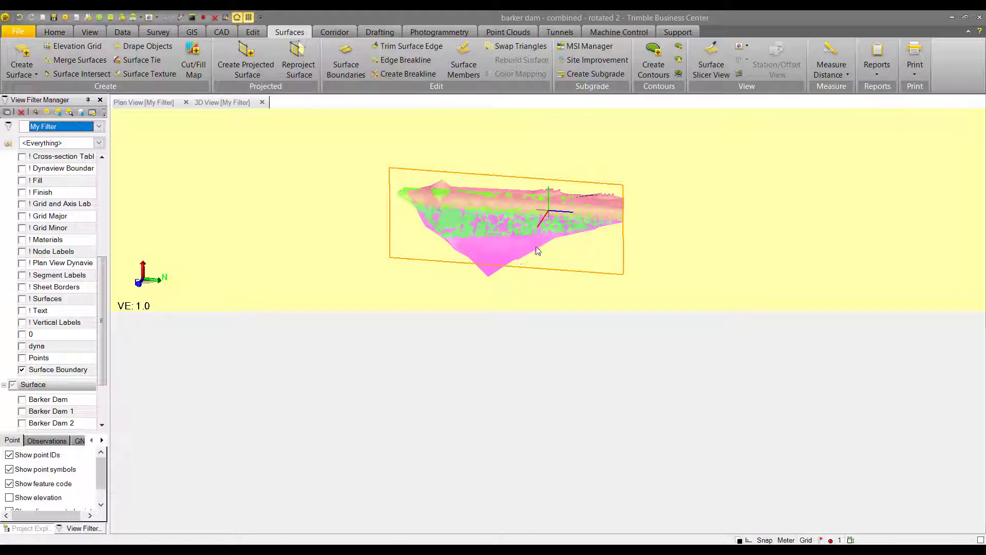
pyautogui.moveTo(564, 252)
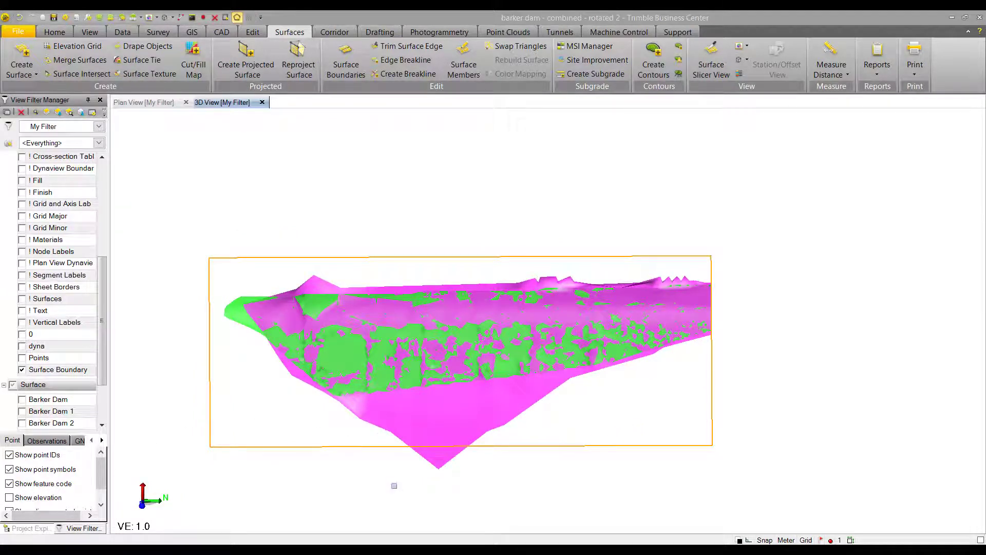
# Step: View the projected surface's Properties down to its Projection Orientation normal (0.999, 0.054, 0.000)
pyautogui.rightClick(440, 346)
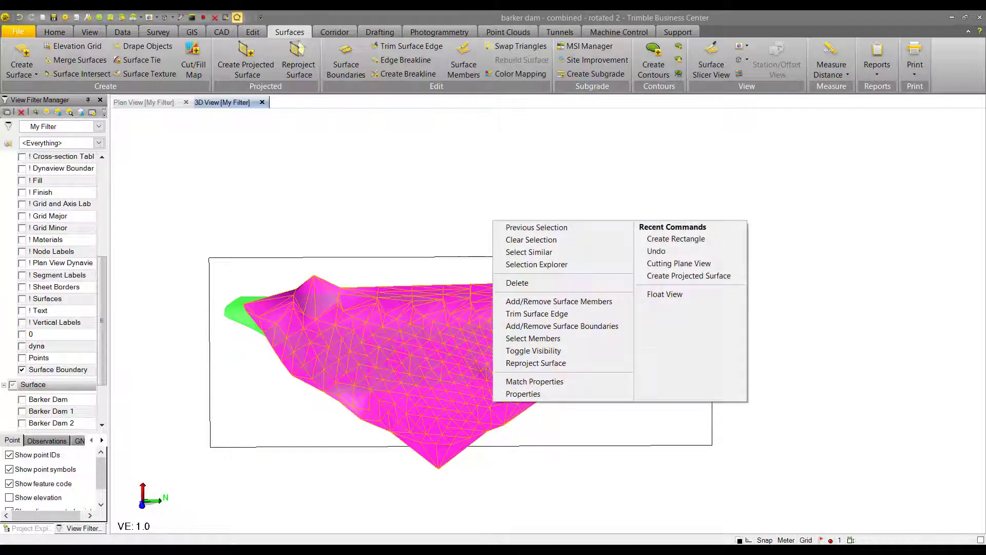
pyautogui.click(523, 394)
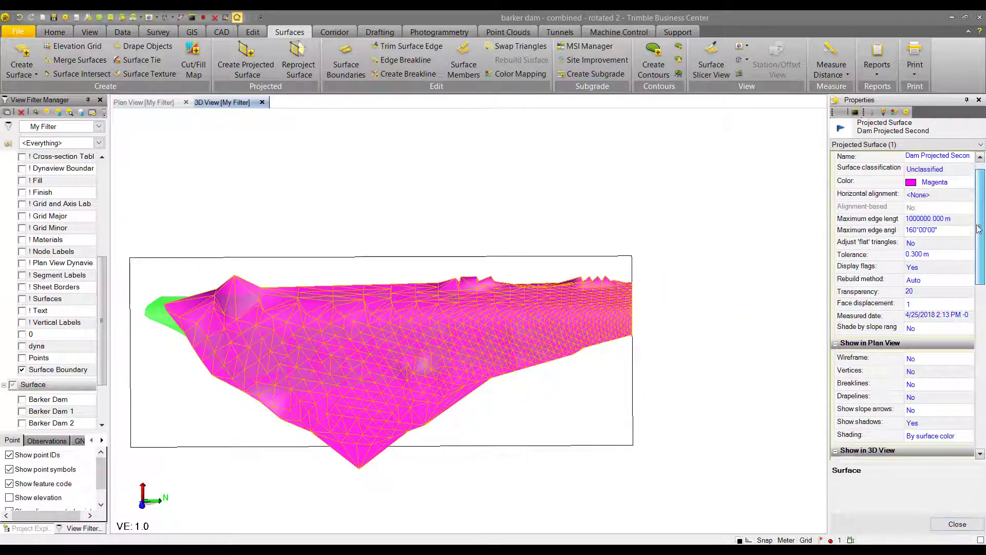
pyautogui.scroll(-3)
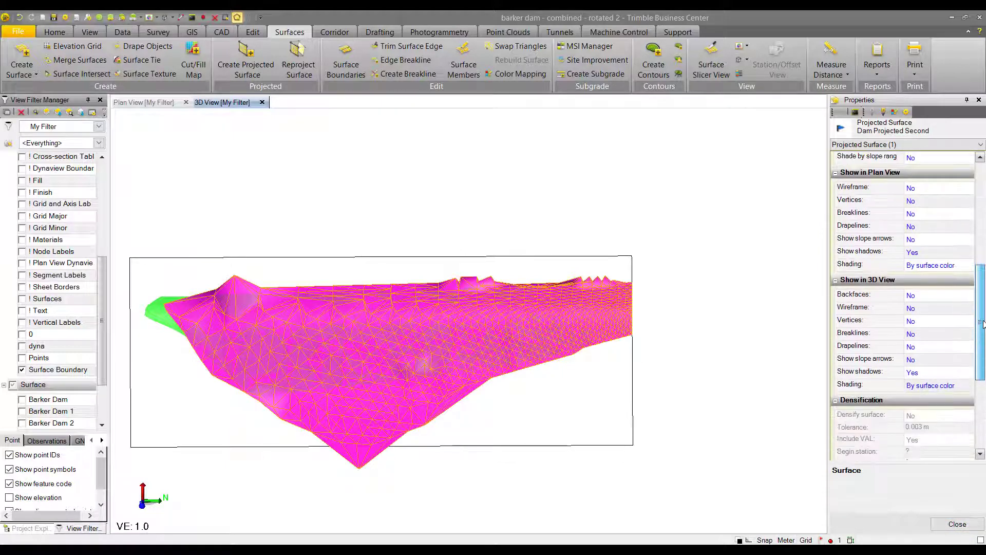
pyautogui.scroll(-3)
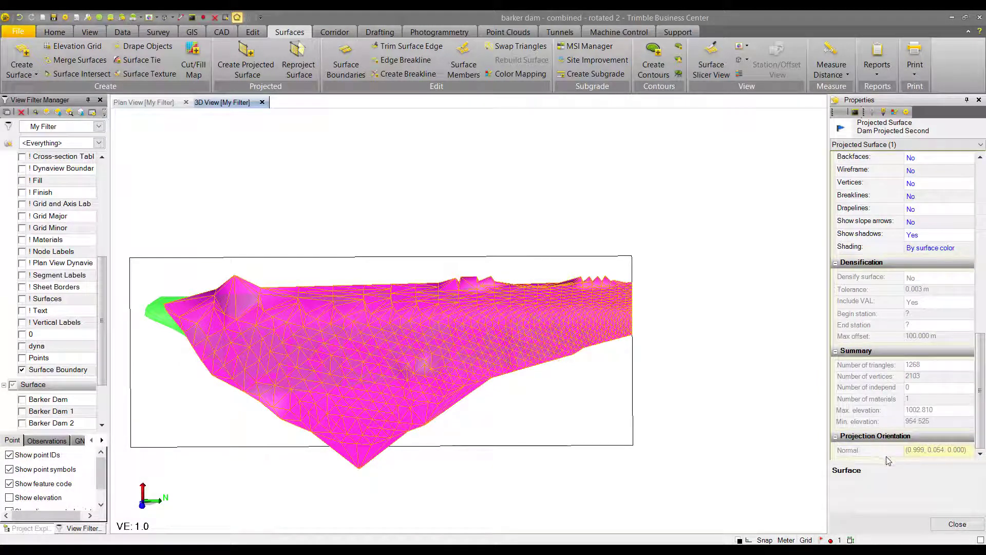
pyautogui.moveTo(965, 460)
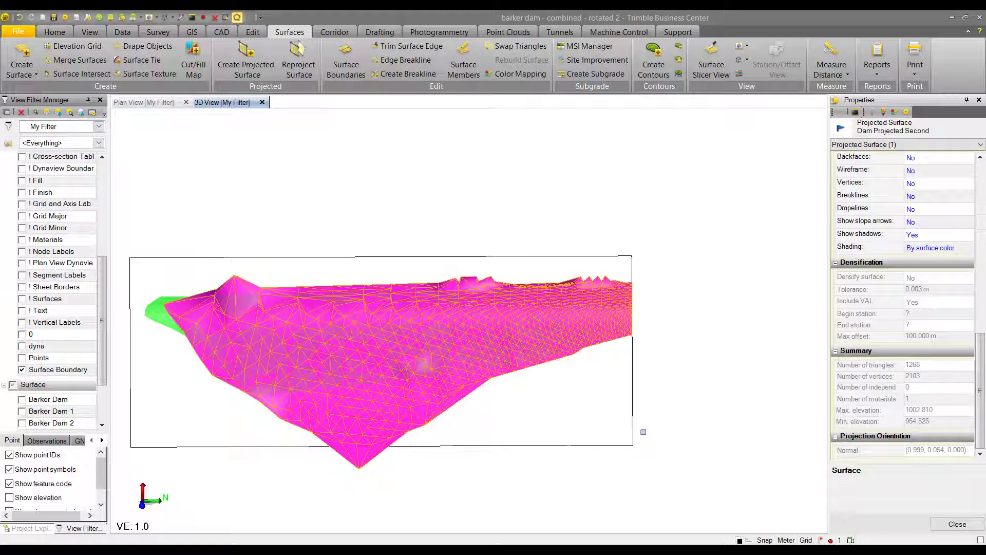
pyautogui.moveTo(672, 432)
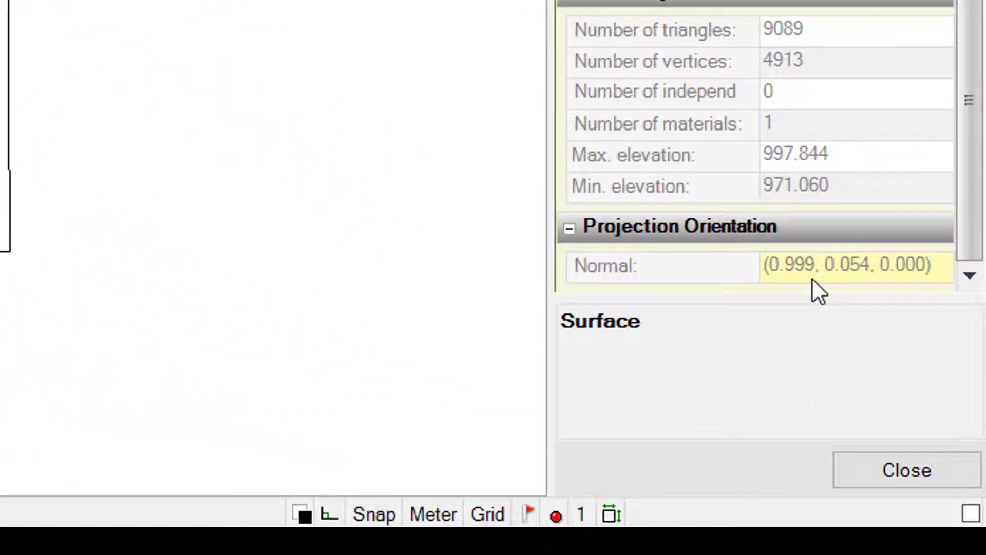
pyautogui.moveTo(924, 290)
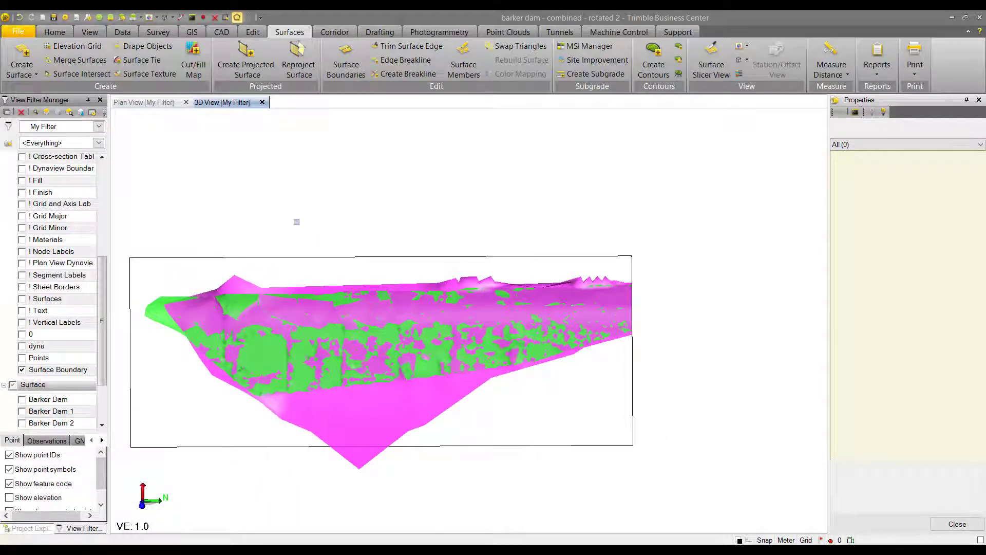
pyautogui.moveTo(876, 60)
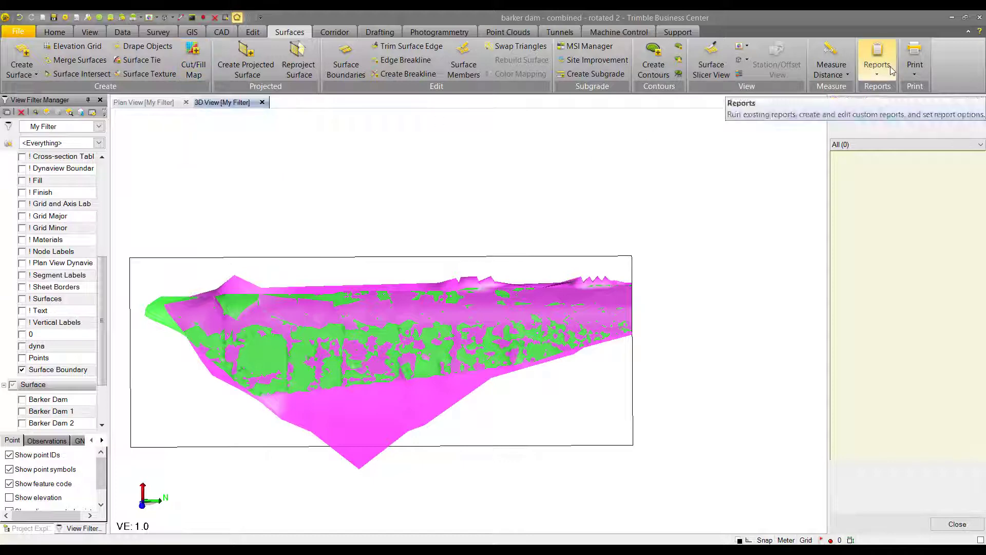